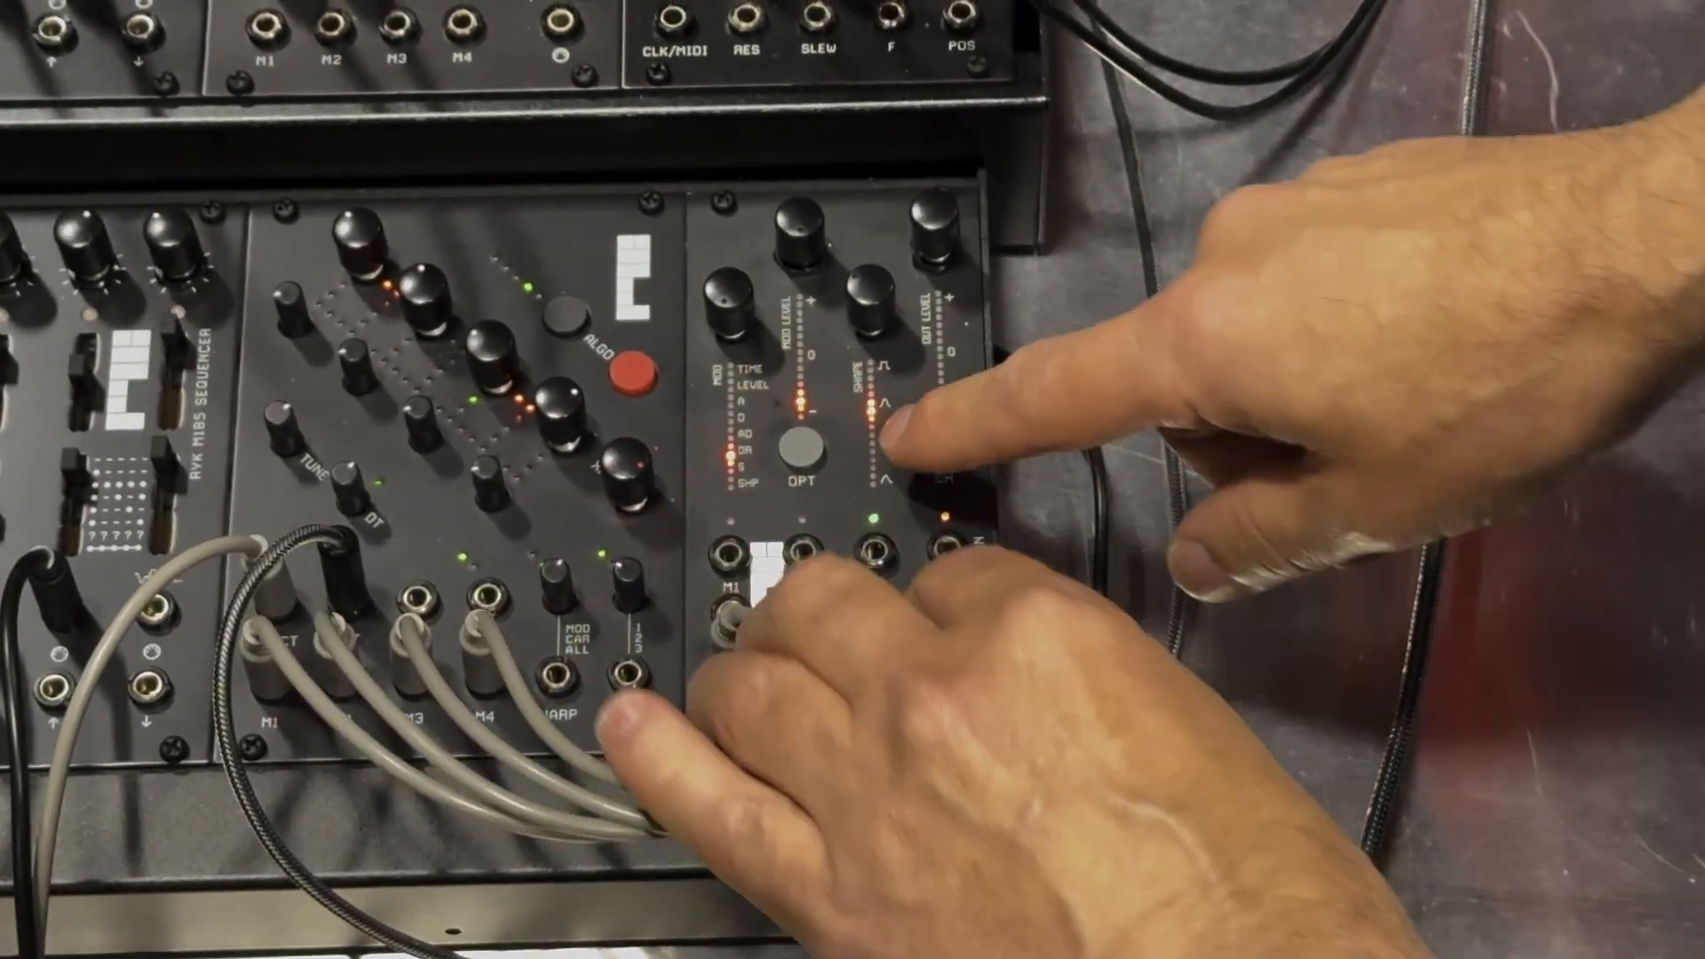
click(892, 451)
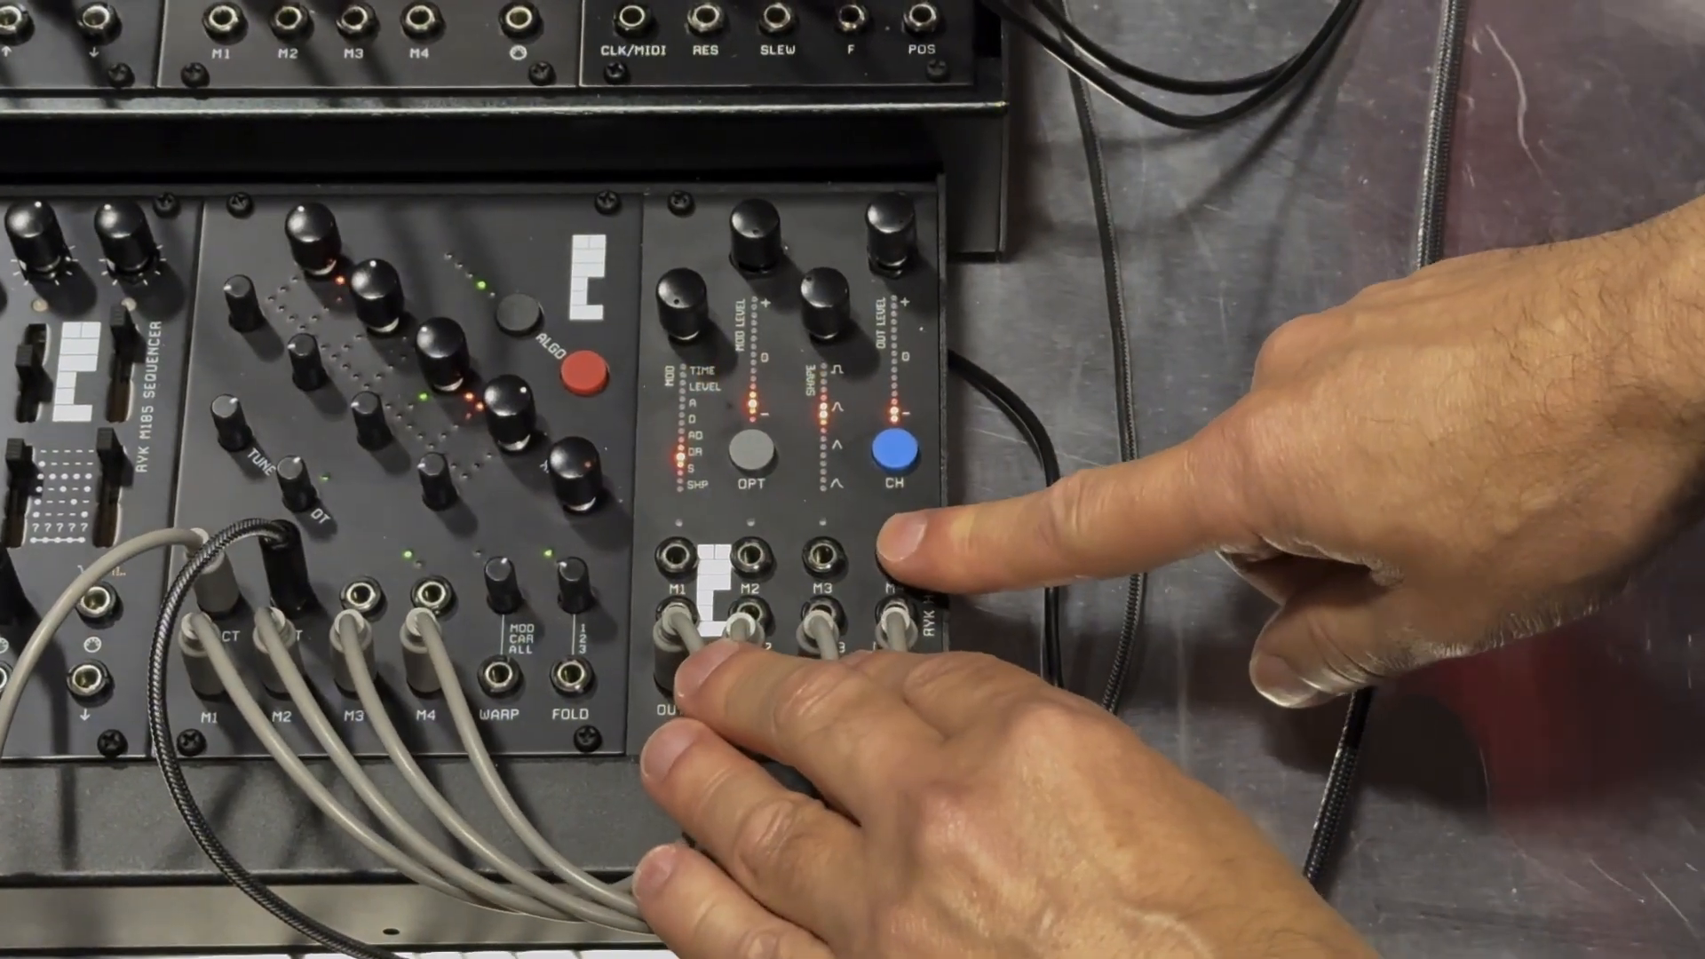